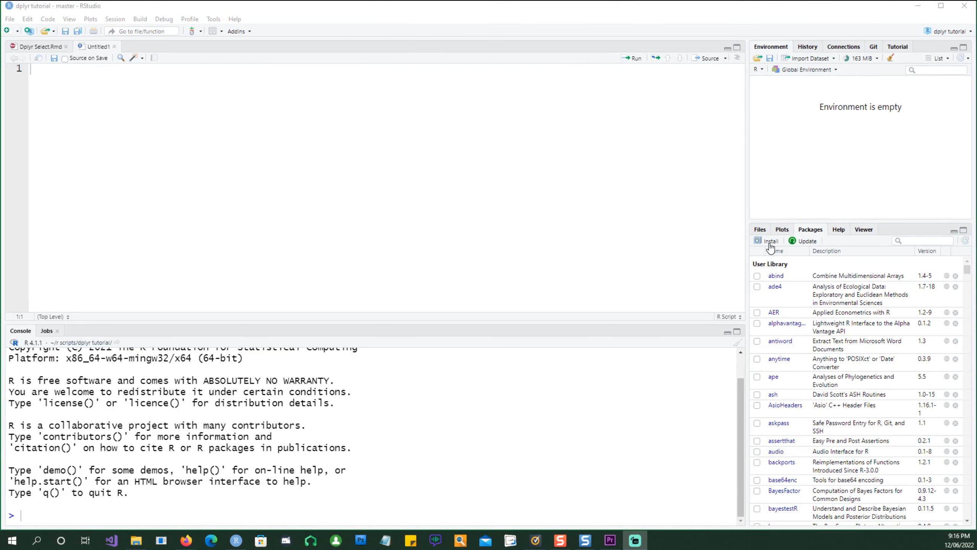
Install dplyr, add the library(dplyr) header to the script and run it.
left_click(770, 241)
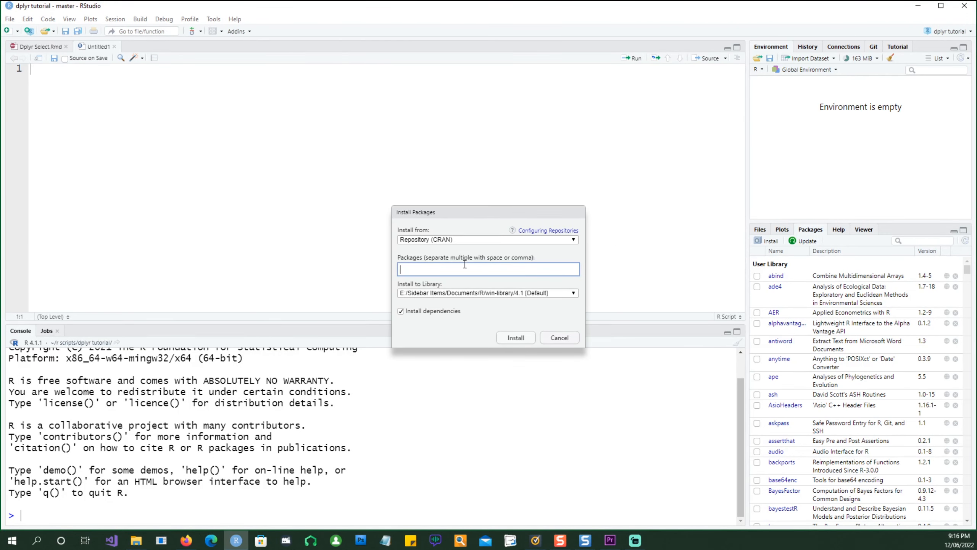
type("d")
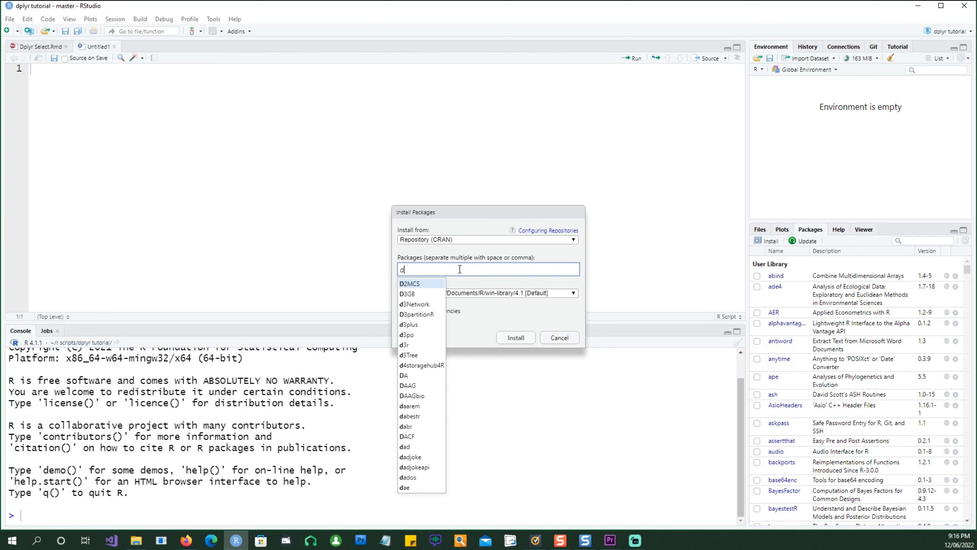
type("dply")
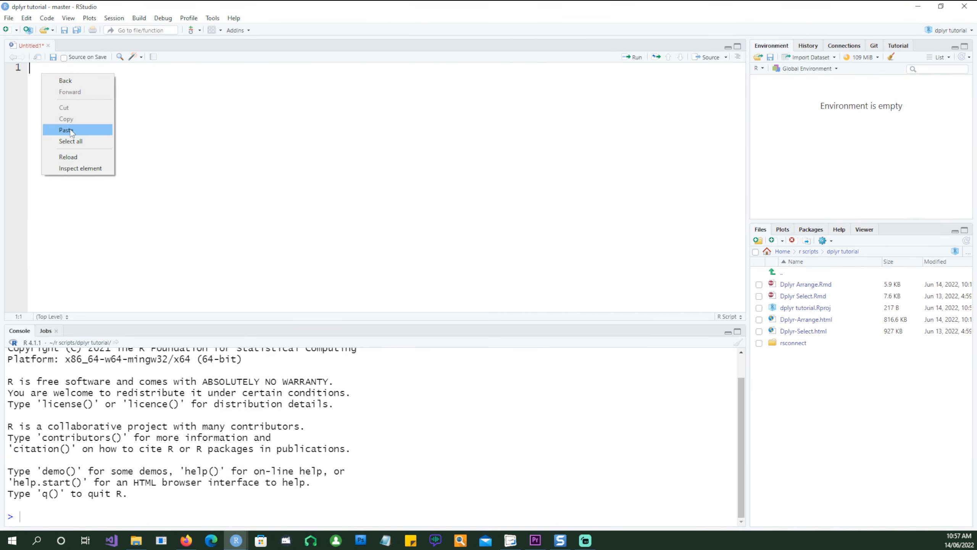
left_click(66, 130)
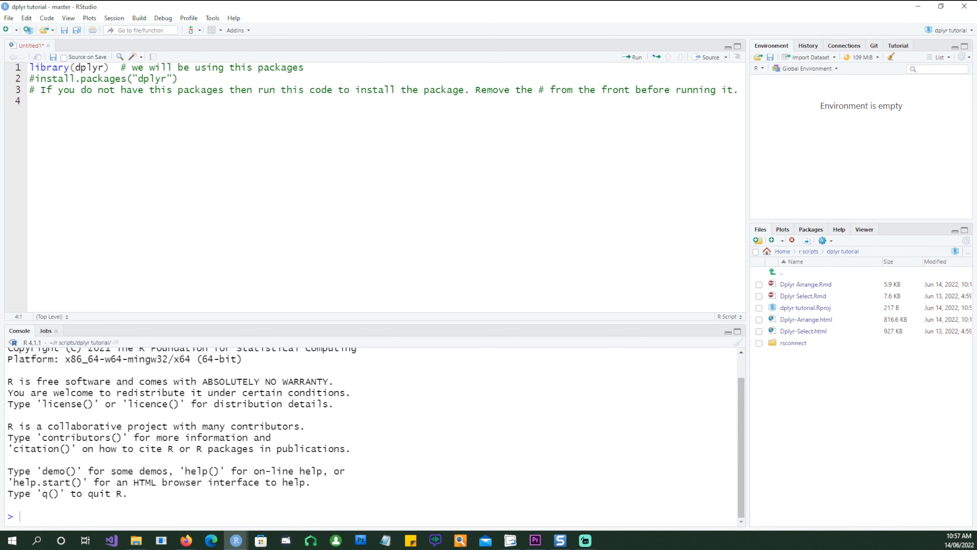
left_click(632, 56)
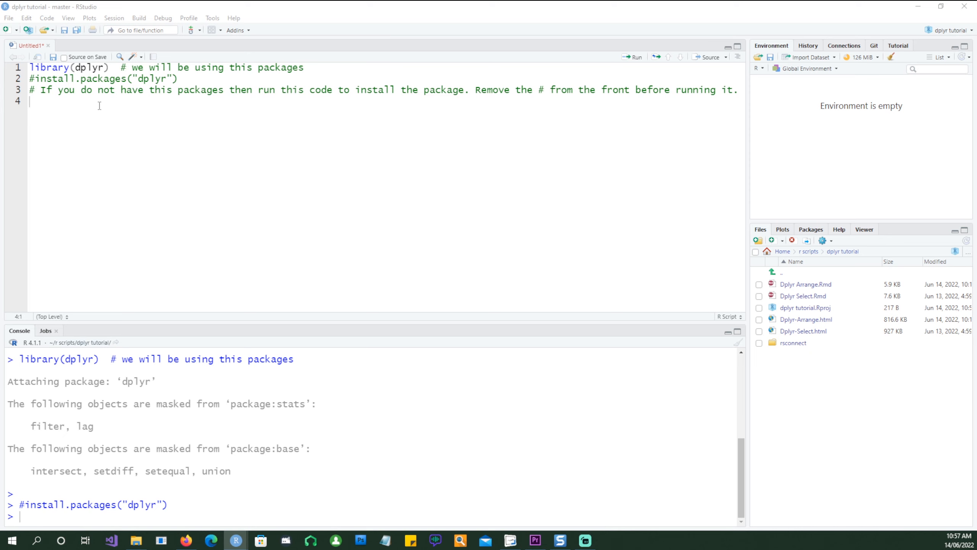
Write t1 as a 100-element sample of 'Hospital A'–'Hospital Z' names with replacement.
key("Return")
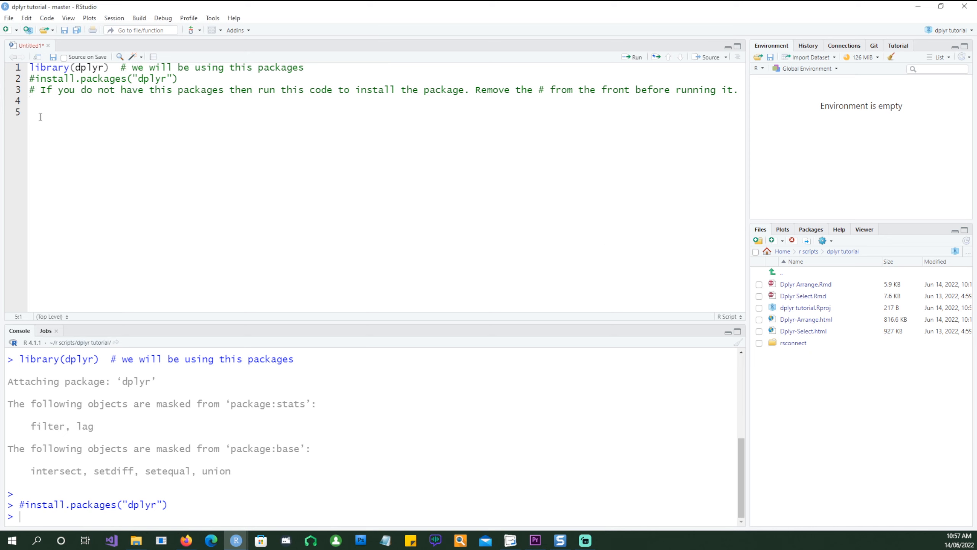
type("t1 <- sample(paste0(\"Hospital \", toupper(letters)), size = 100, replace=TRUE)")
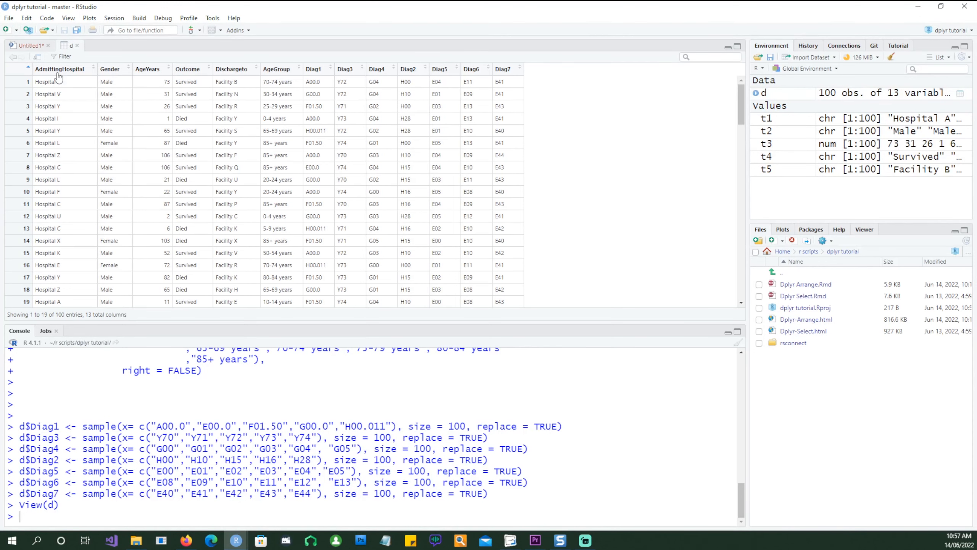
mouse_move(61, 74)
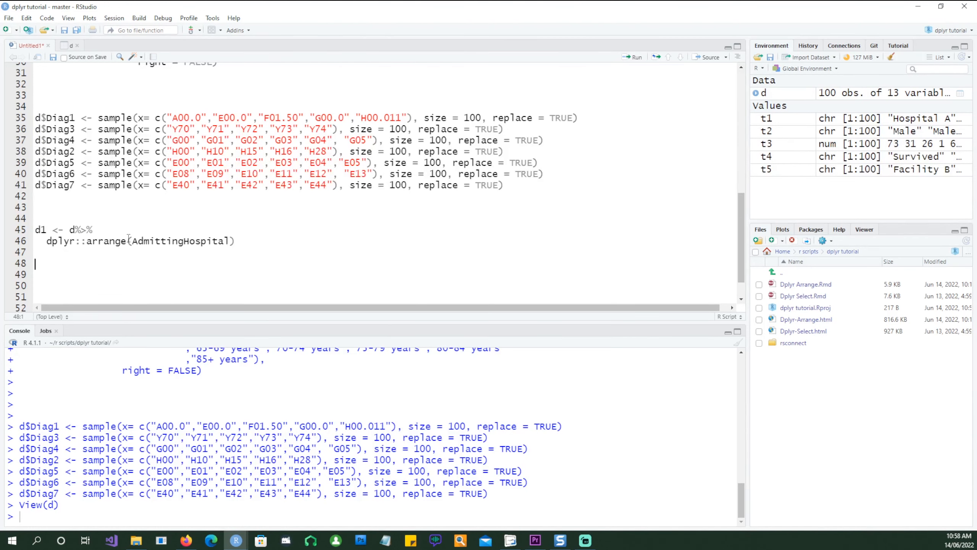
Run d1 <- d %>% arrange(AdmittingHospital) and inspect the sorted Hospital A rows in the viewer.
left_click(182, 241)
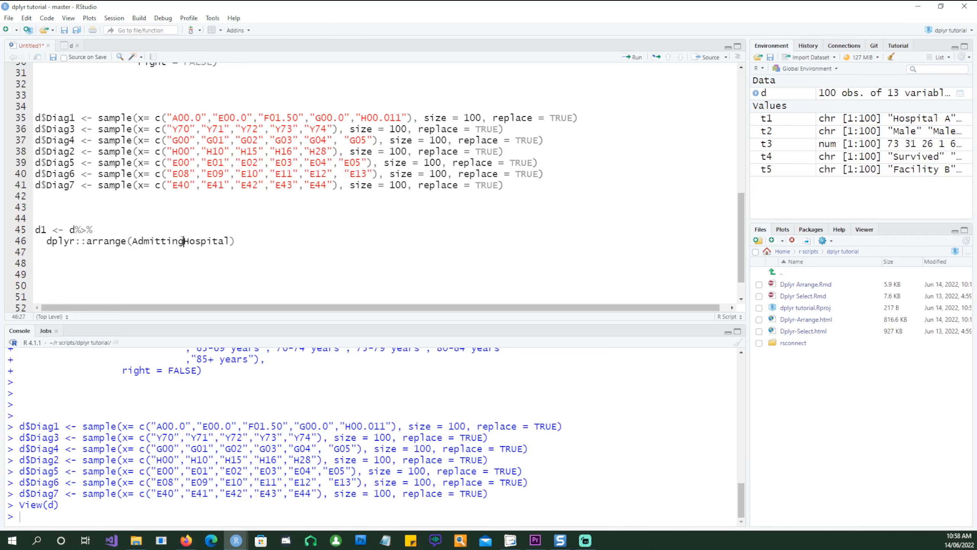
left_click(38, 207)
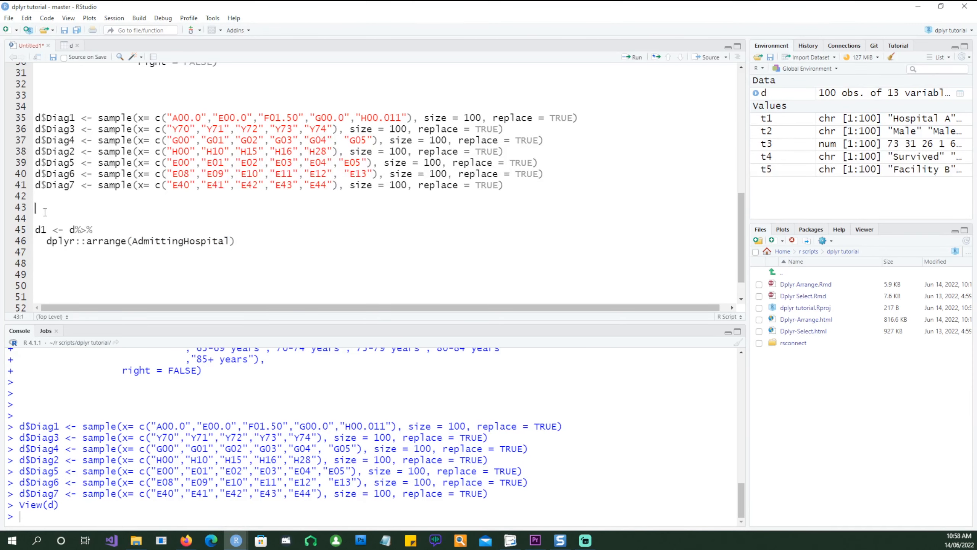
left_click(632, 57)
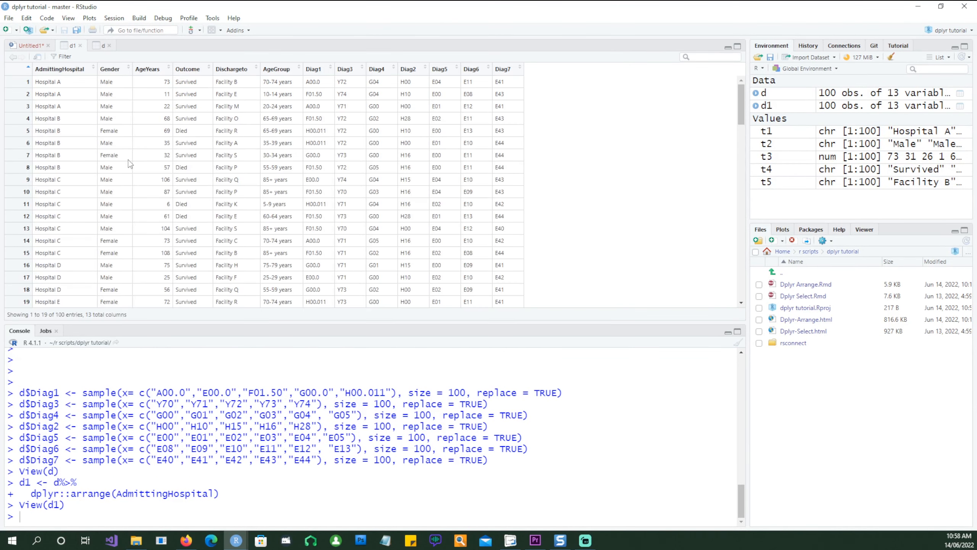
mouse_move(64, 69)
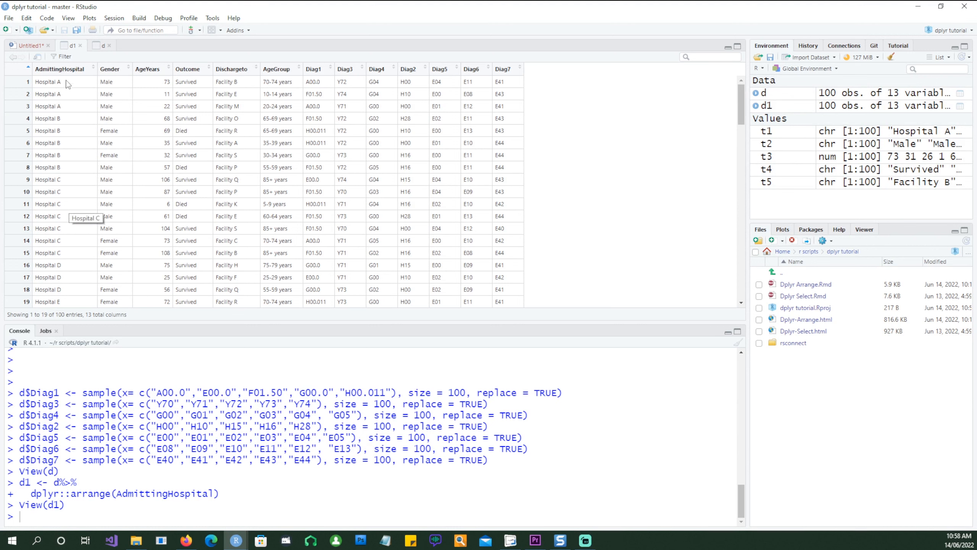
left_click(28, 45)
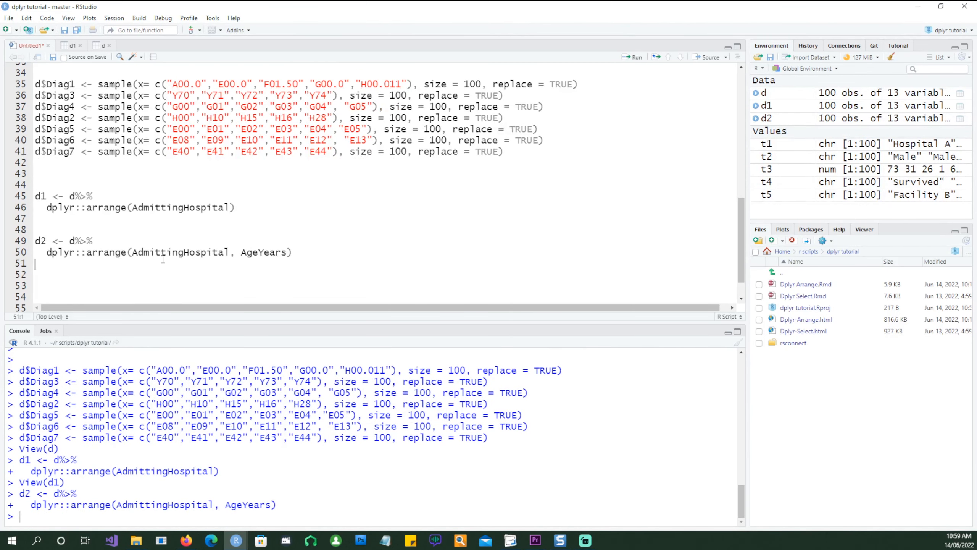
Highlight AdmittingHospital and AgeYears as the two sort keys of d2.
double_click(180, 252)
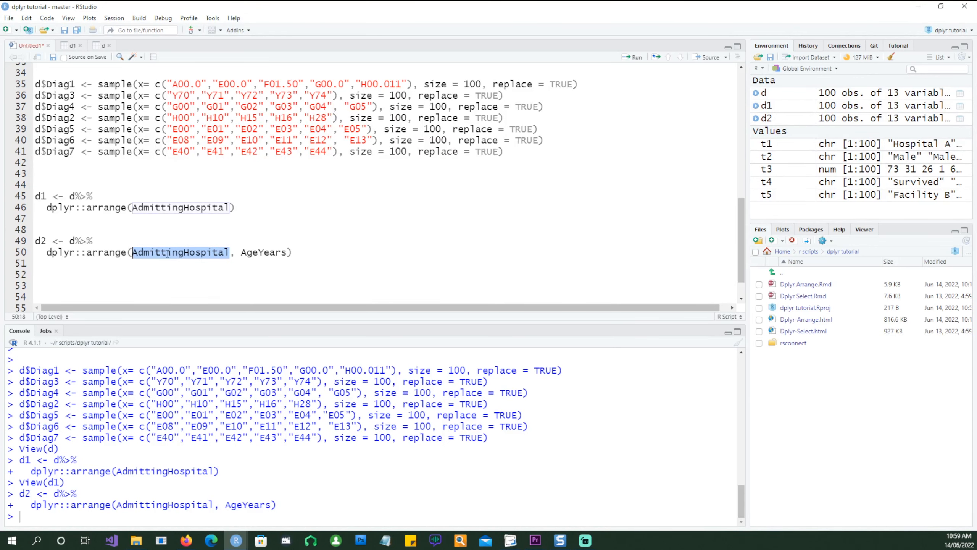
double_click(263, 252)
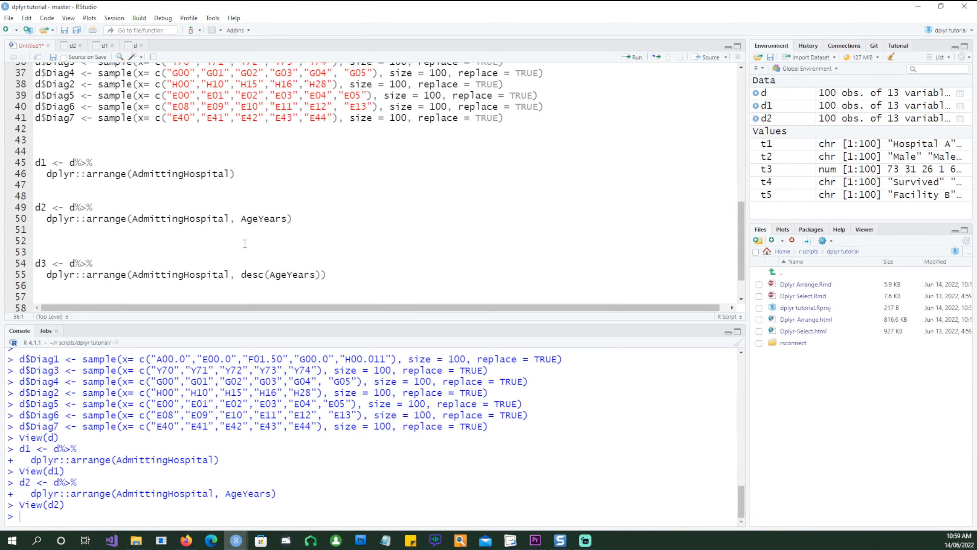
Review desc(AgeYears) in d3 and inspect the descending ages within Hospital A.
double_click(251, 274)
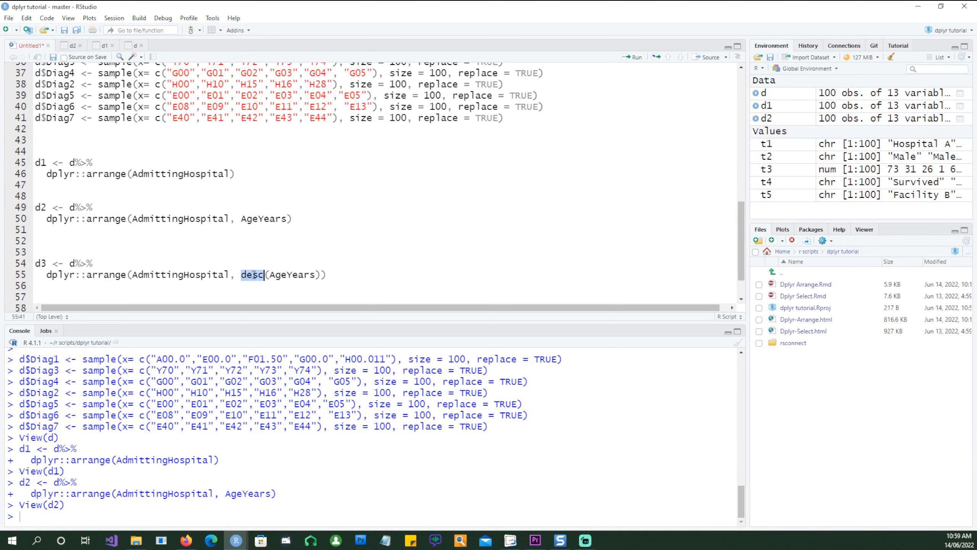
left_click(45, 250)
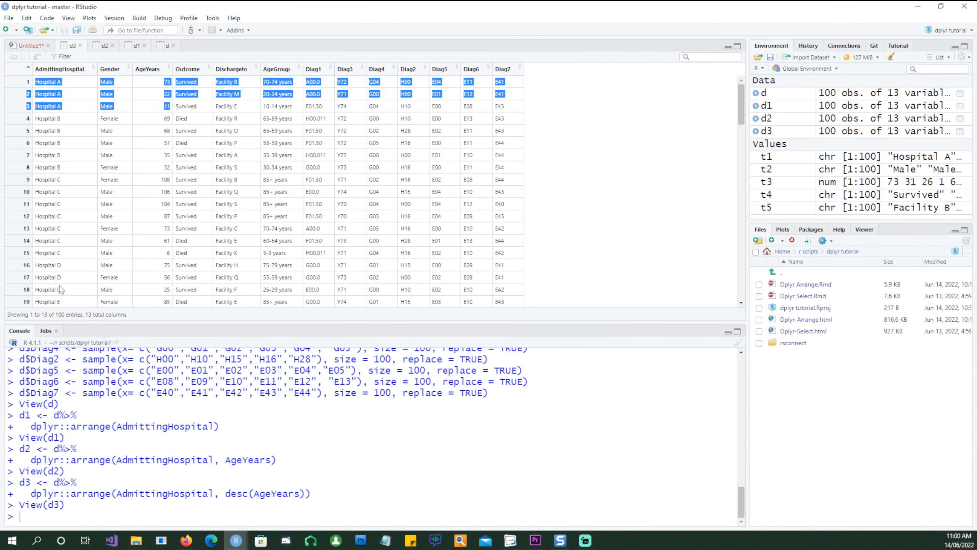
mouse_move(80, 260)
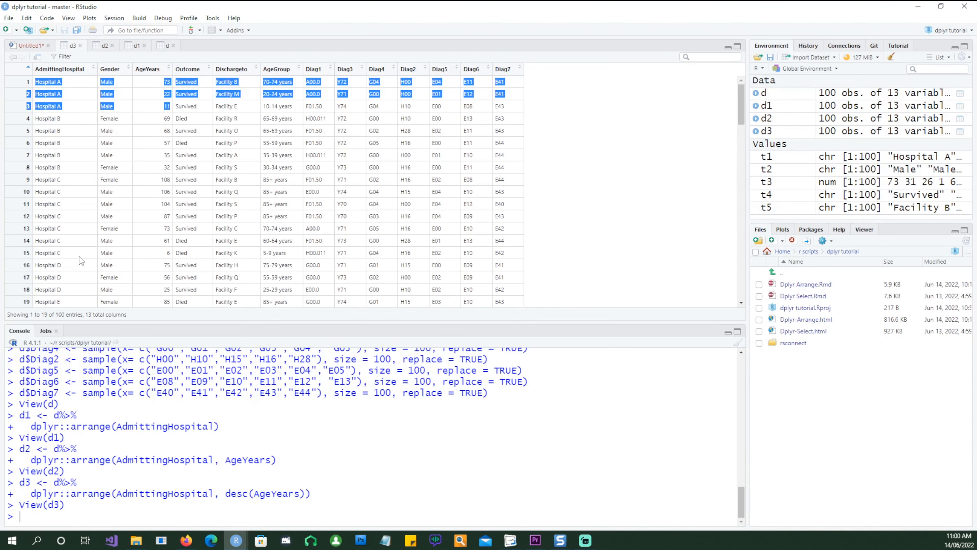
mouse_move(155, 91)
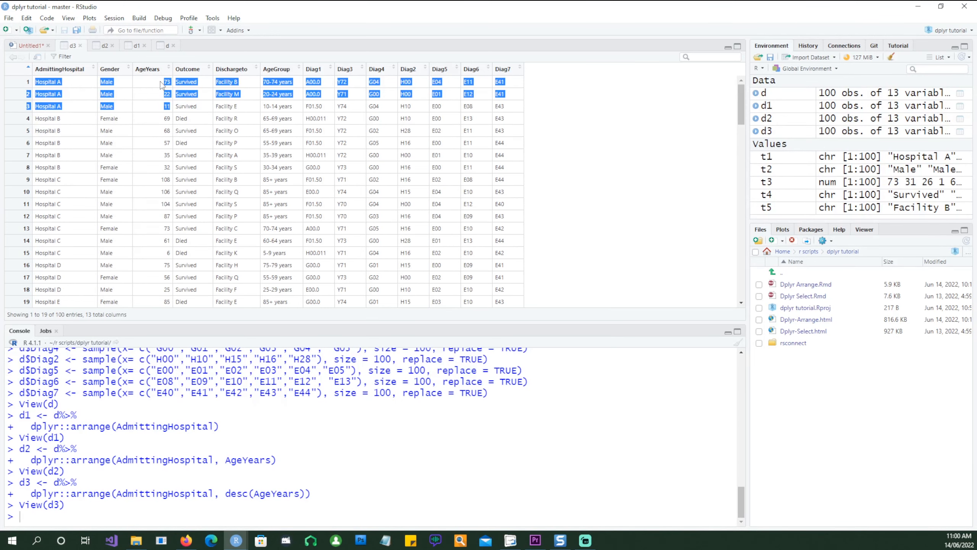
left_click(27, 45)
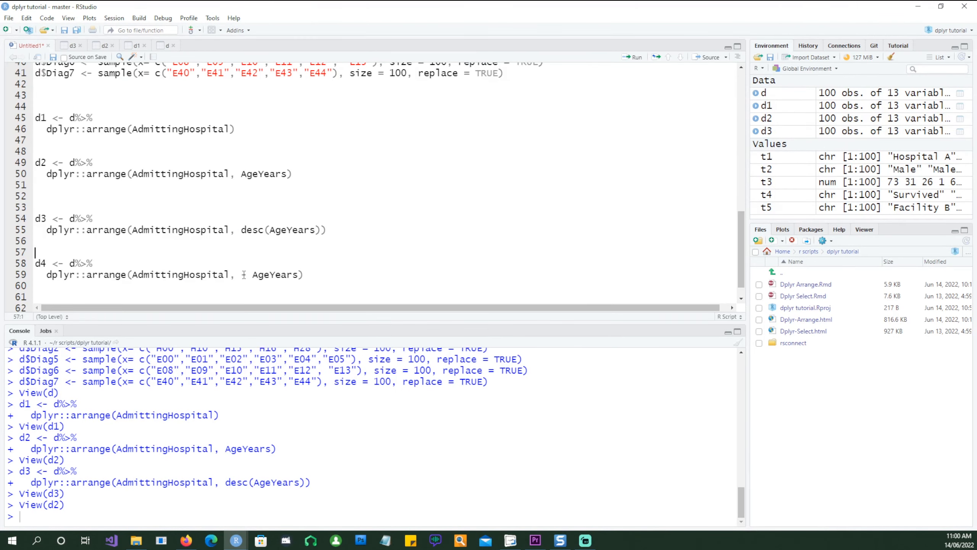
Review the - AgeYears negation in d4, run it, and start the d5 <- d %>% pipeline.
double_click(252, 229)
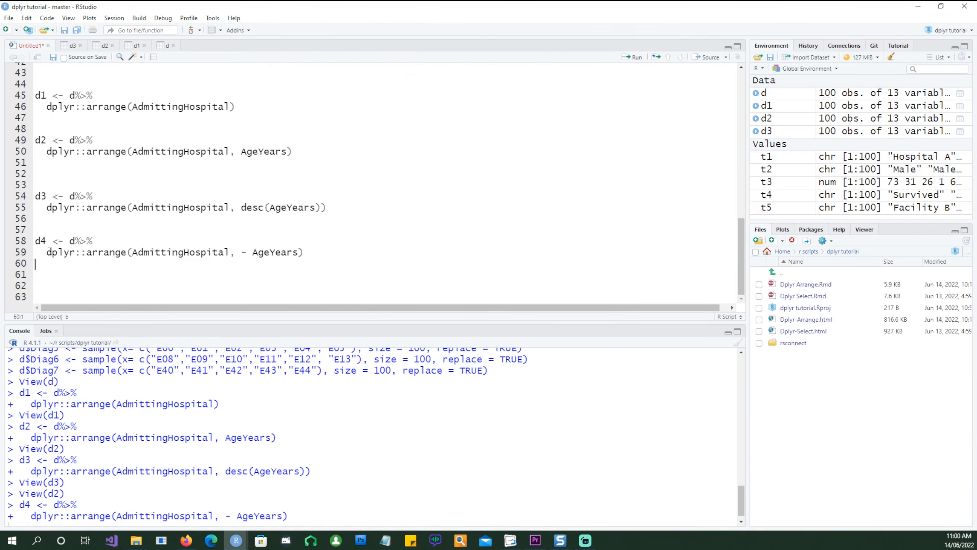
left_click(632, 57)
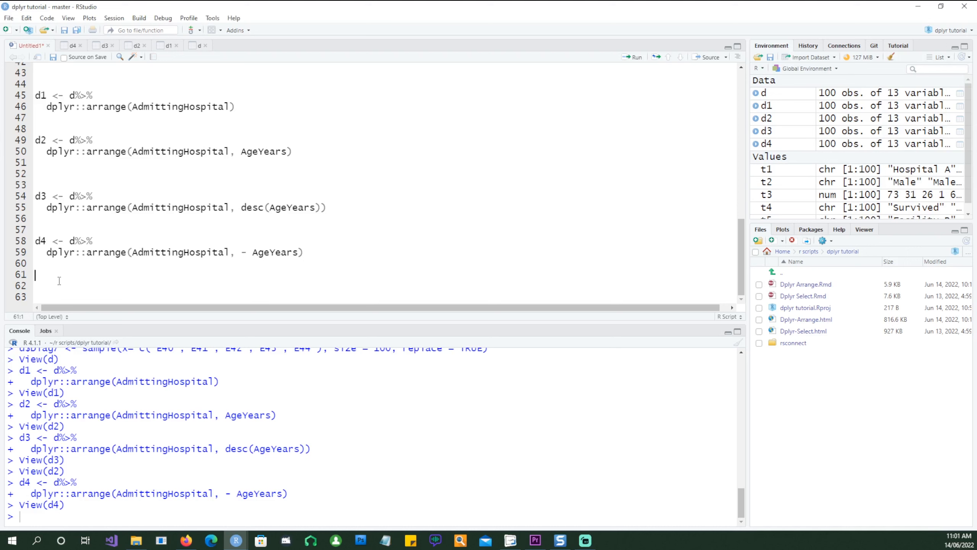
type("d5 <- d%>%")
left_click(381, 285)
type("dplyr::arrange(- AgeYears, AdmittingHospital)")
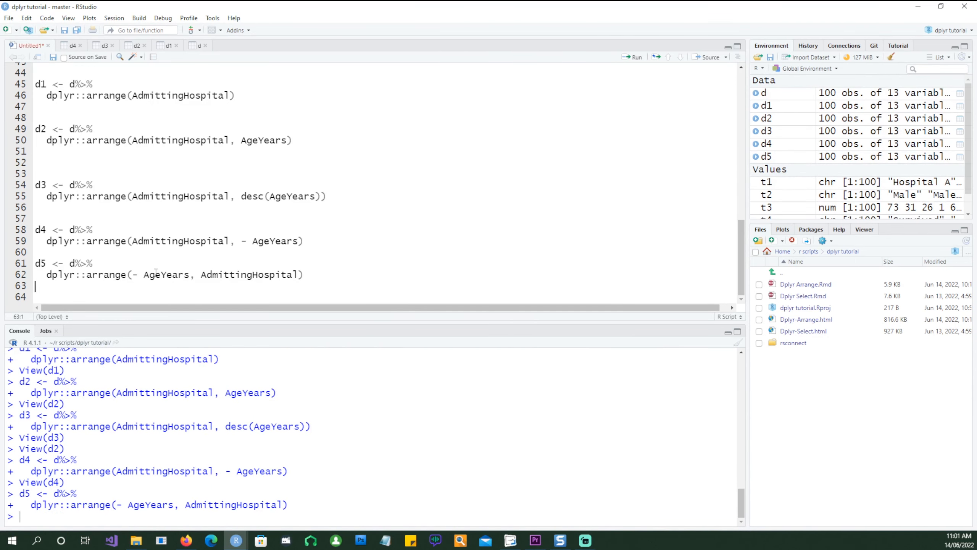
Highlight AgeYears as d5's first sort key and scroll through the oldest-first table.
double_click(250, 274)
type("View(d5)")
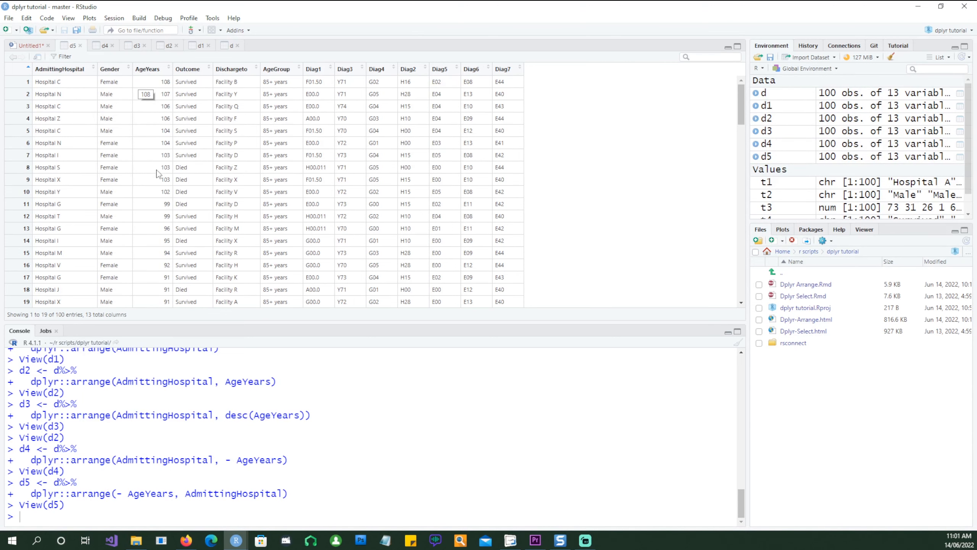
scroll("down", 3)
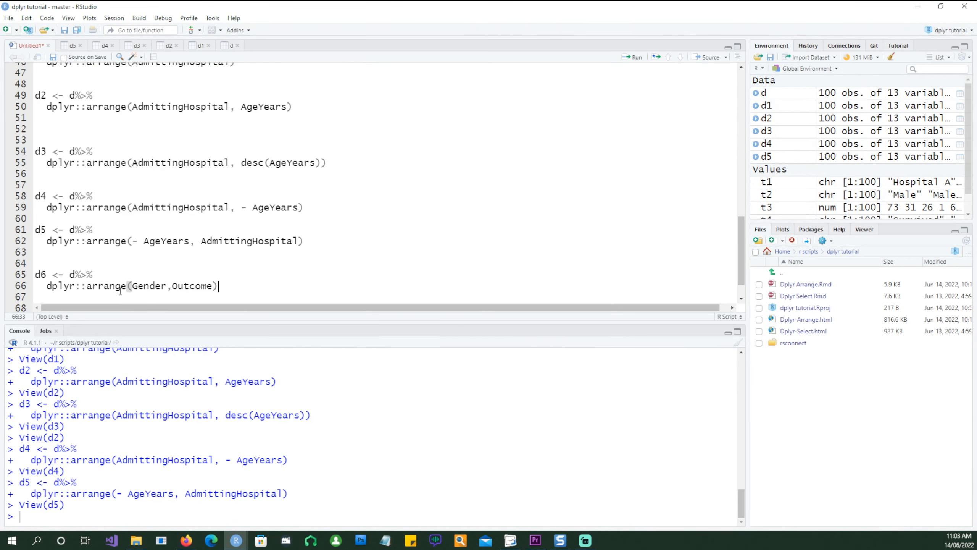
Highlight Gender as d6's first sort column and scroll through the Gender-then-Outcome viewer.
double_click(149, 286)
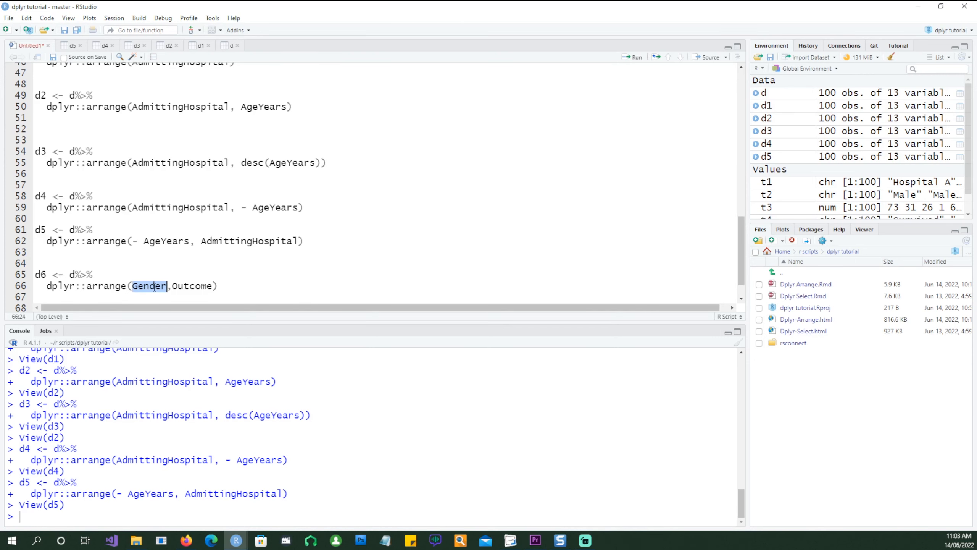
left_click(39, 263)
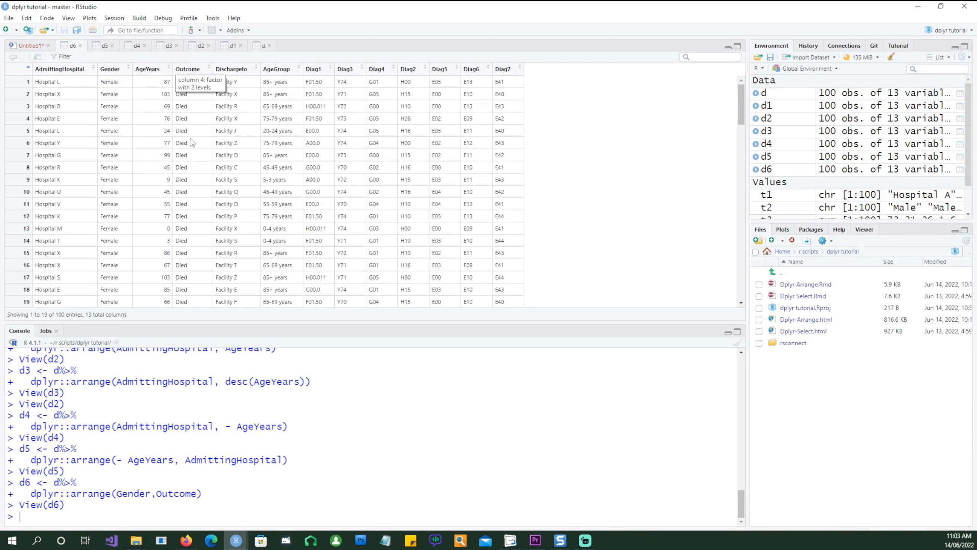
scroll("down", 3)
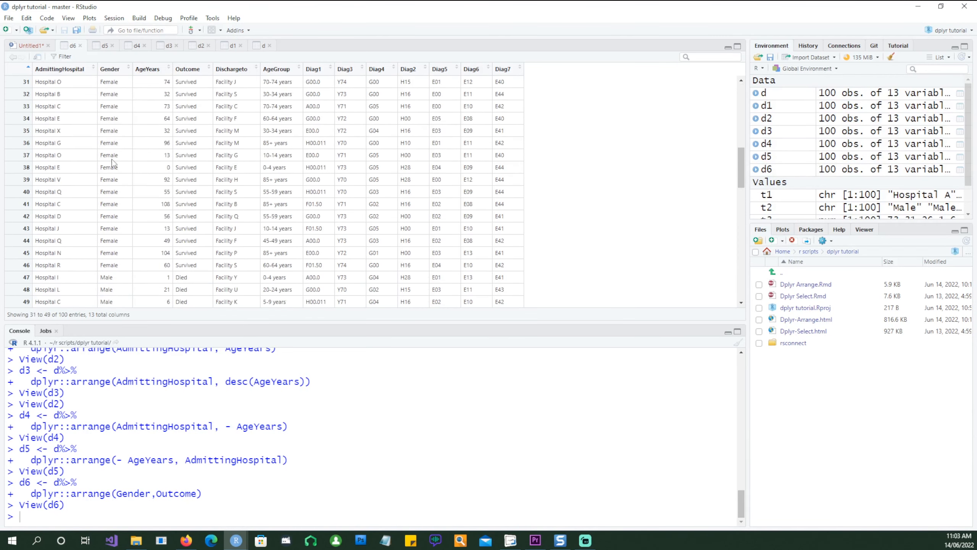
scroll("up", 3)
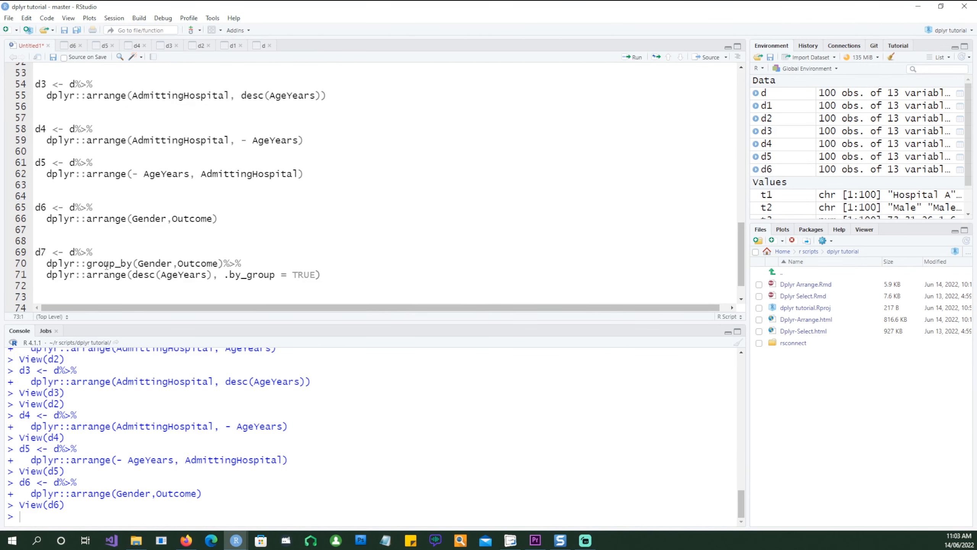
Review the group_by(Gender, Outcome) step and the .by_group = TRUE argument of d7.
double_click(110, 263)
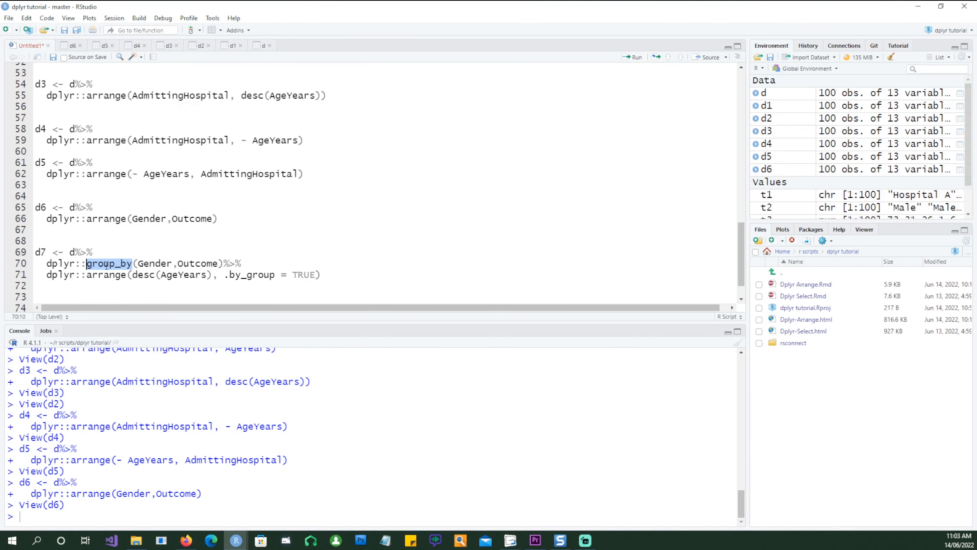
left_click(205, 263)
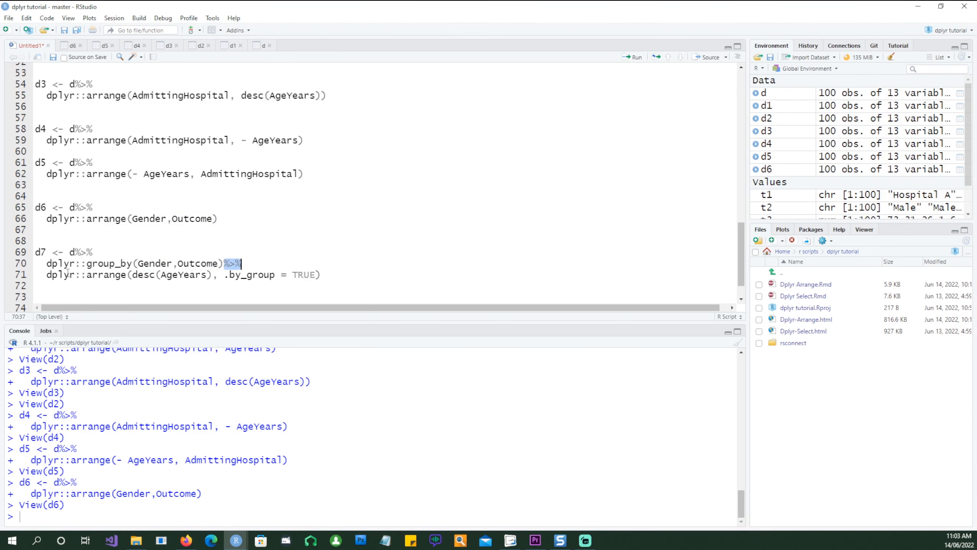
mouse_move(154, 282)
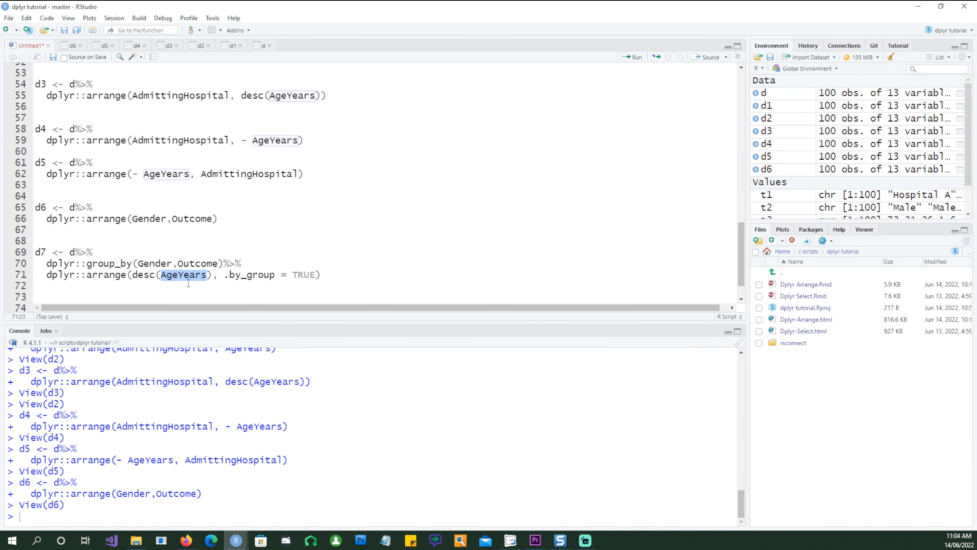
left_click(223, 275)
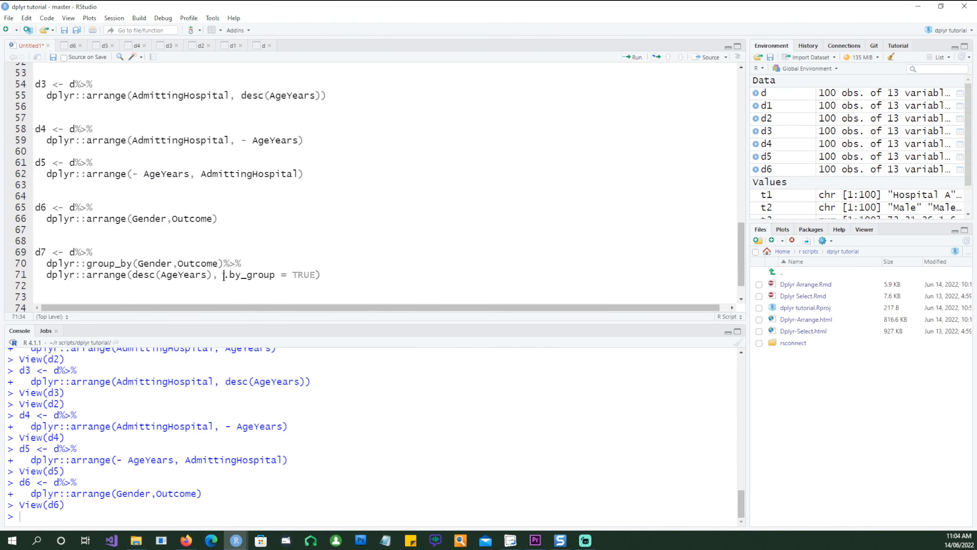
double_click(248, 275)
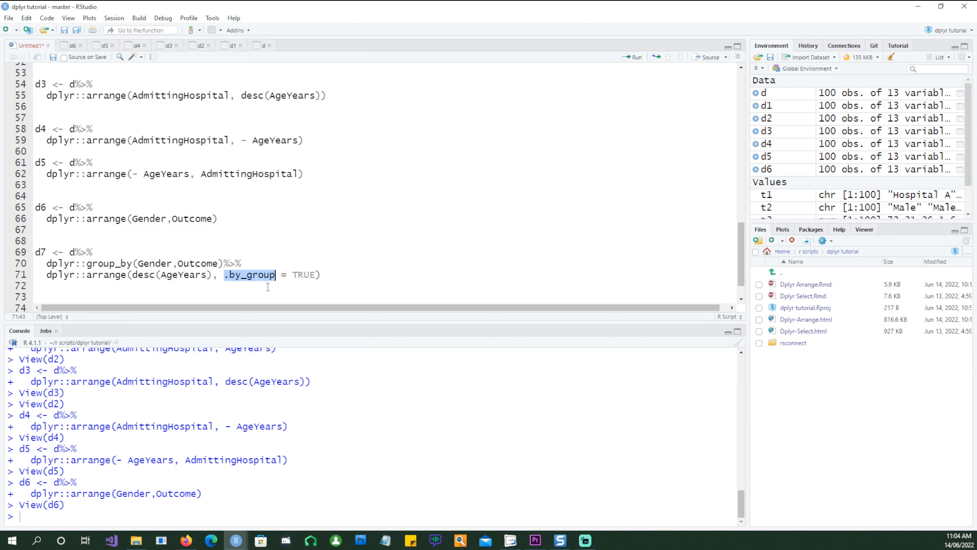
double_click(304, 274)
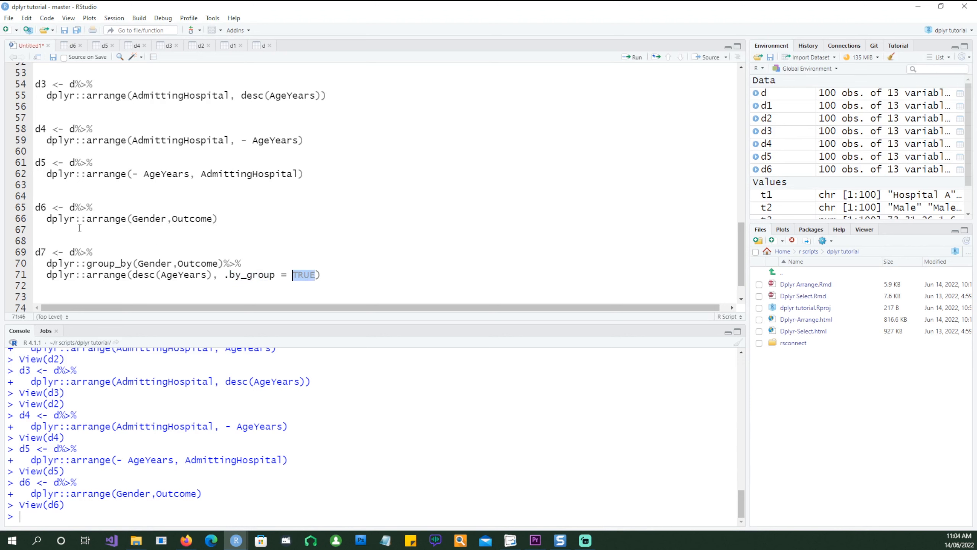
Run the d7 pipeline and view ages descending within each Gender and Outcome group.
left_click(633, 56)
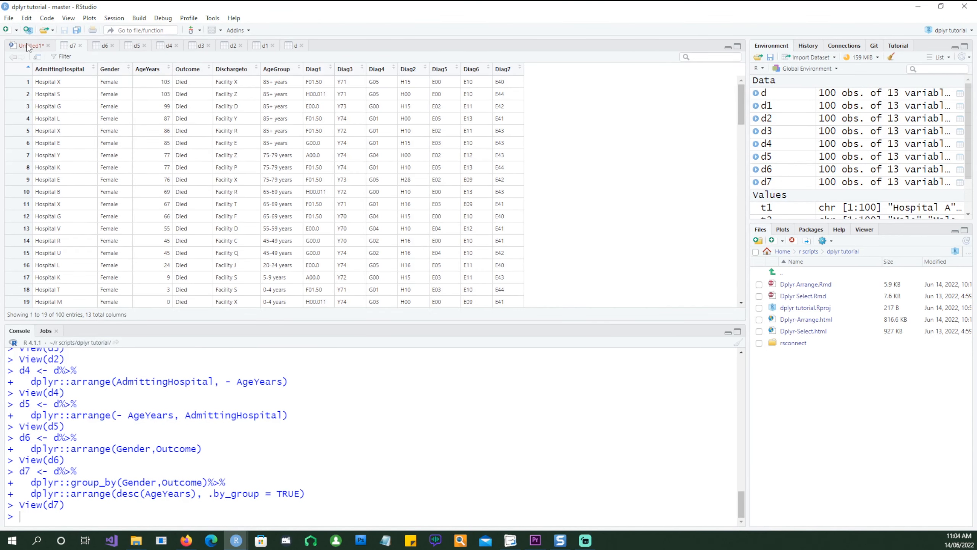
left_click(29, 45)
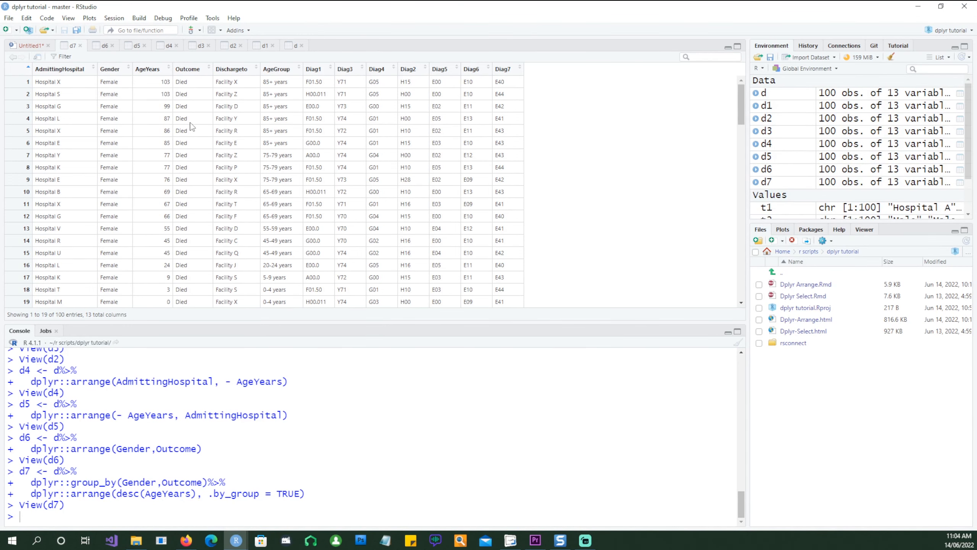
mouse_move(192, 127)
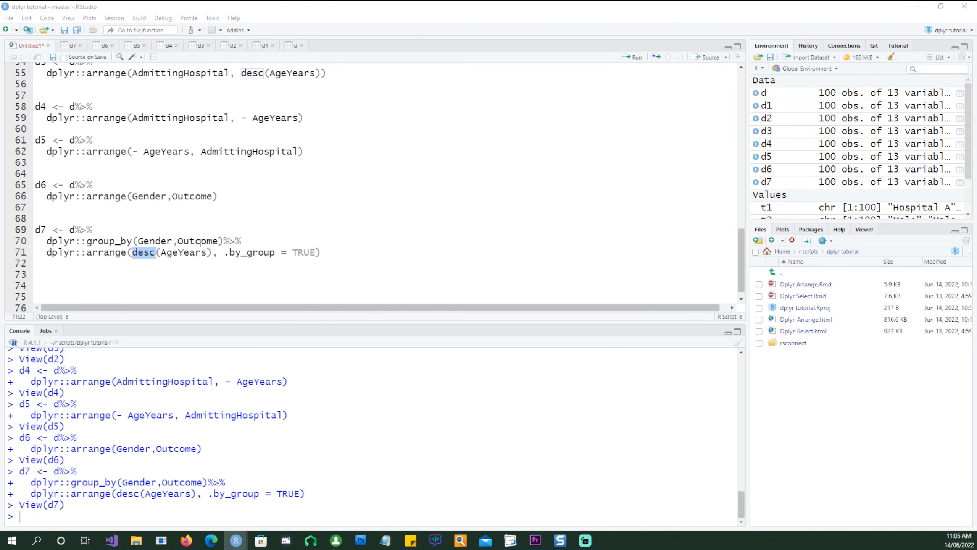
Append %>% slice(1) to d7, leaving the oldest admission per Gender and Outcome group.
left_click(317, 253)
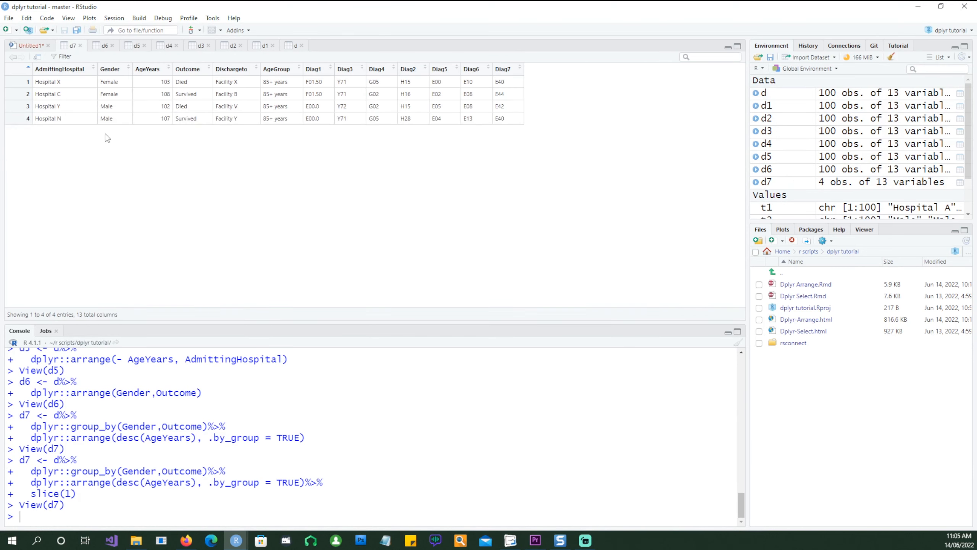
mouse_move(173, 88)
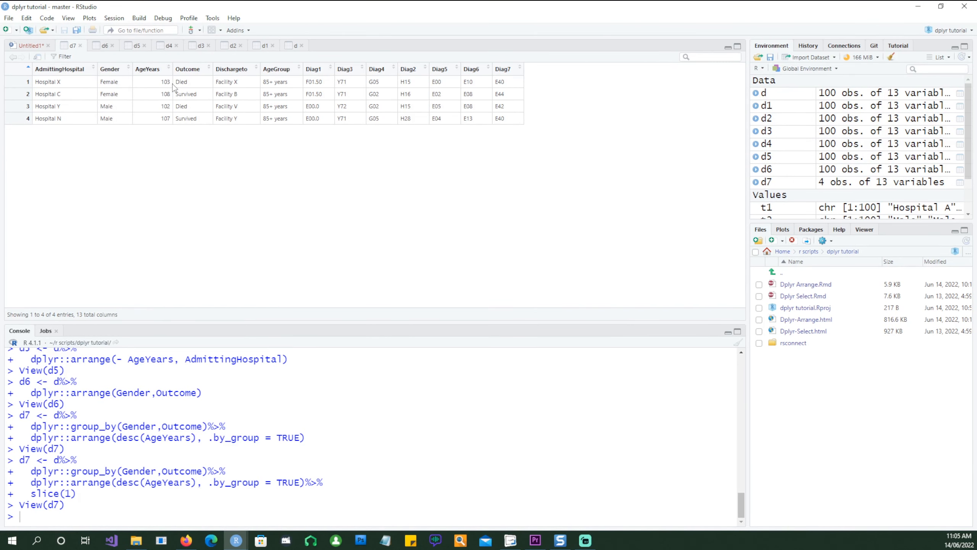
mouse_move(113, 94)
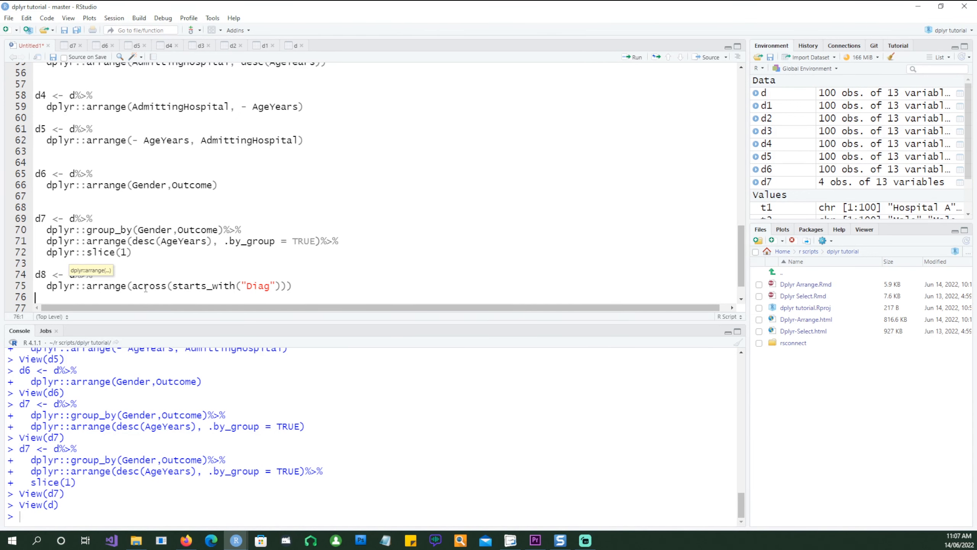
Review the across(starts_with("Diag")) helpers in the d8 arrange call.
double_click(149, 286)
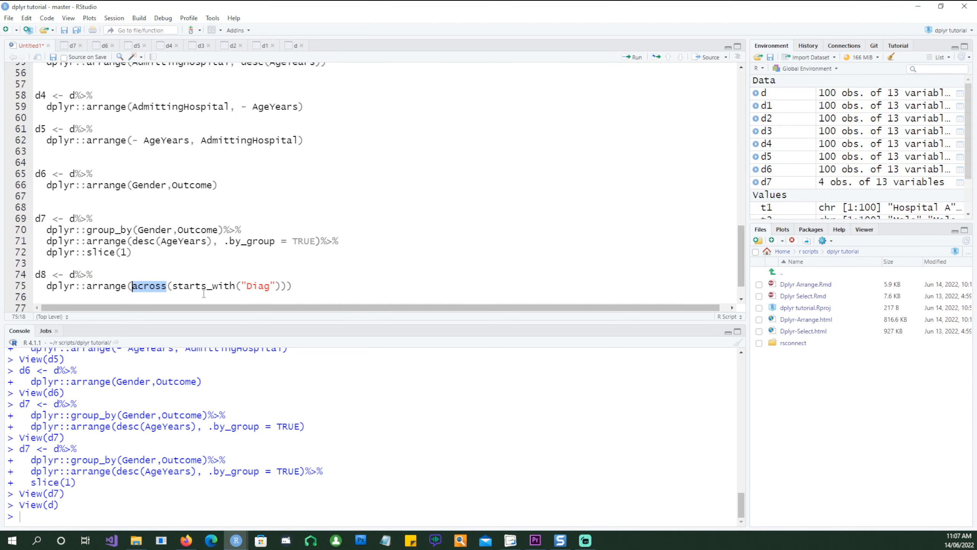
left_click(39, 297)
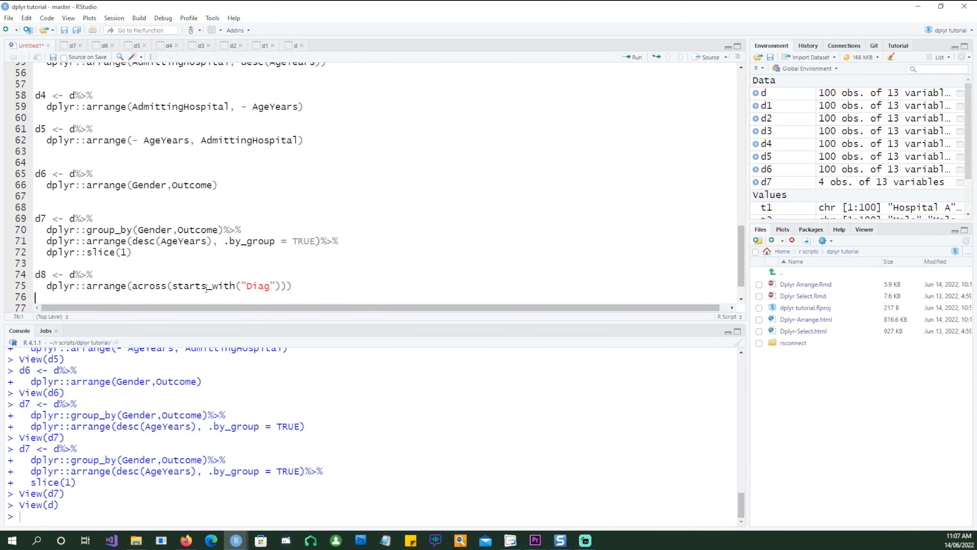
double_click(204, 285)
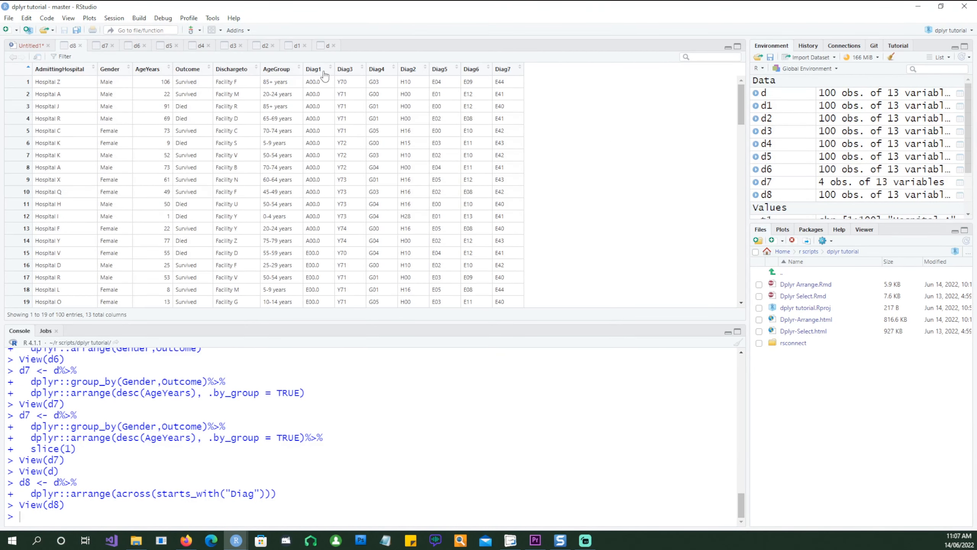
mouse_move(320, 79)
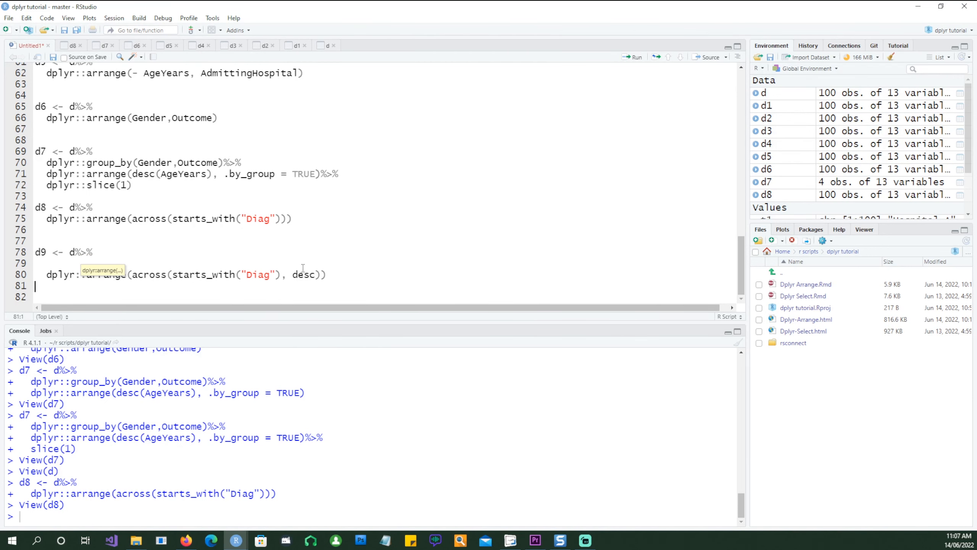
Create d9 sorting all Diag columns descending with across(starts_with("Diag"), desc), view it, and return to the script.
double_click(304, 274)
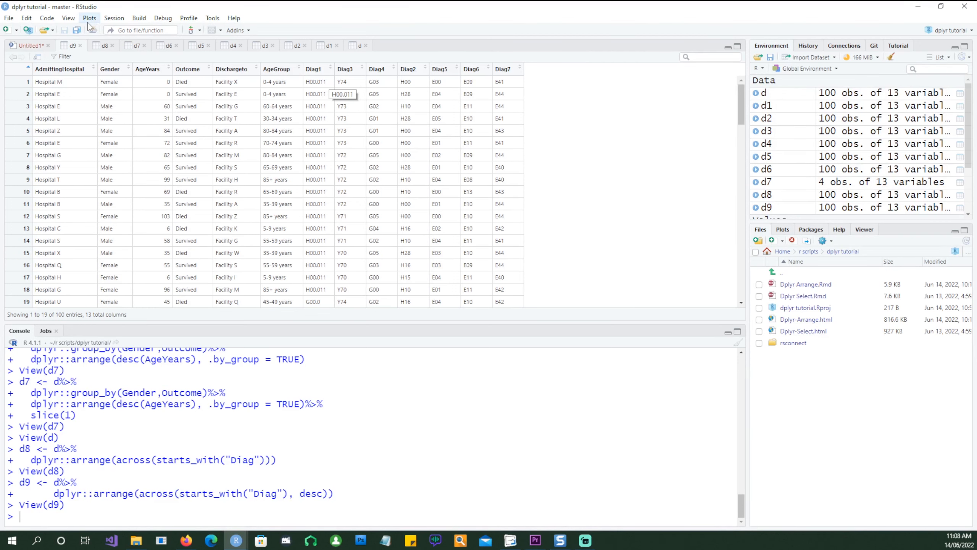
left_click(29, 45)
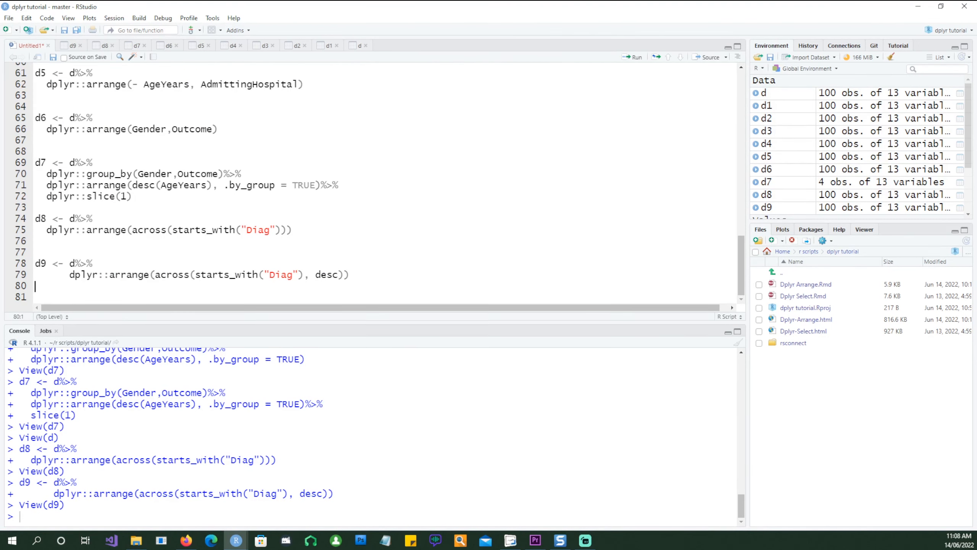